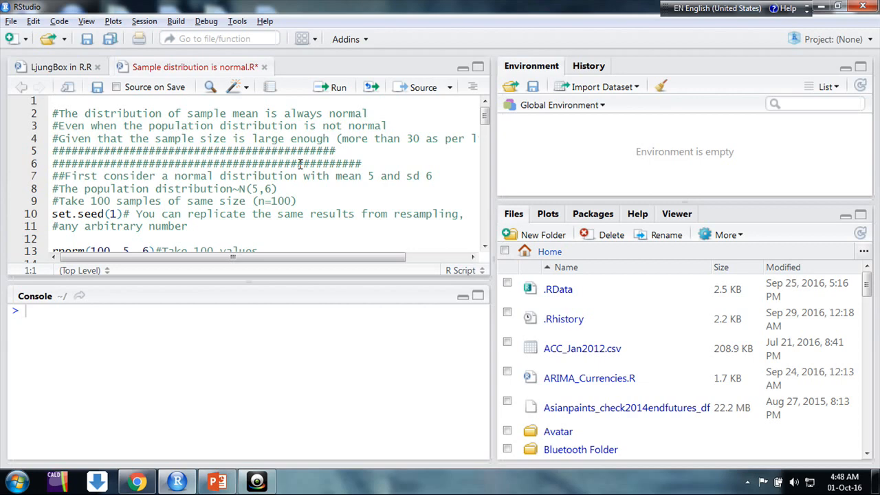
{"action": "mouse_move", "coordinate": [213, 200]}
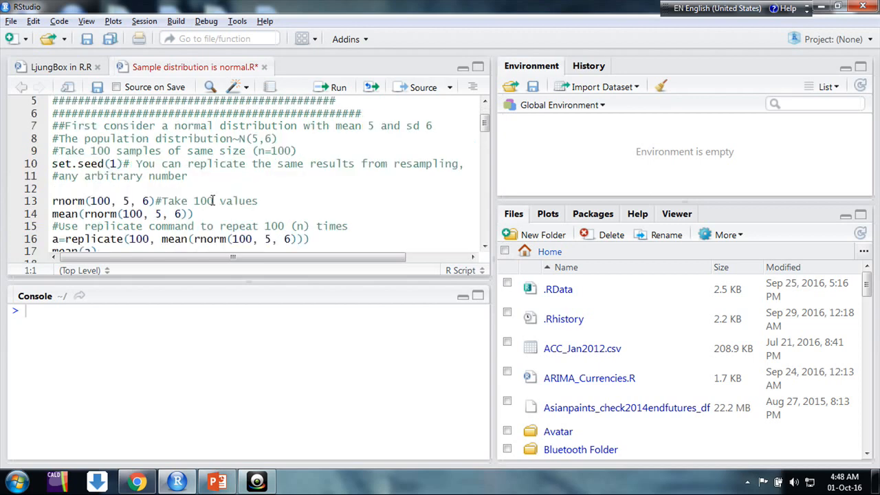
{"action": "mouse_move", "coordinate": [218, 164]}
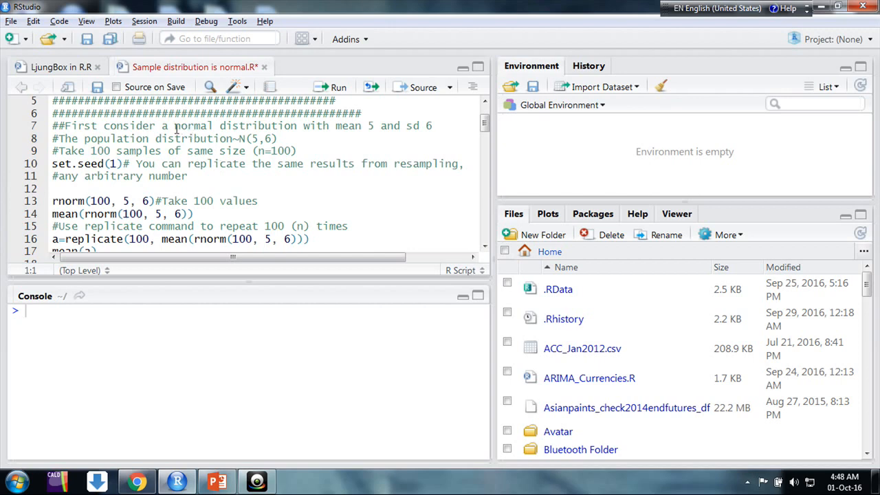
- Run the normal-population simulation: 100 sample means averaging 4.962737, sd 0.5863075
{"action": "left_click_drag", "start_coordinate": [175, 125], "coordinate": [412, 125]}
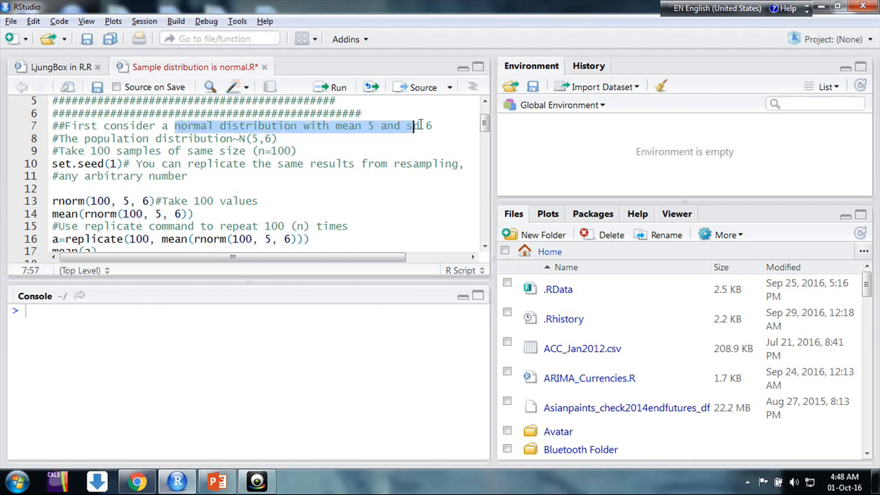
{"action": "scroll", "scroll_direction": "down", "scroll_amount": 3}
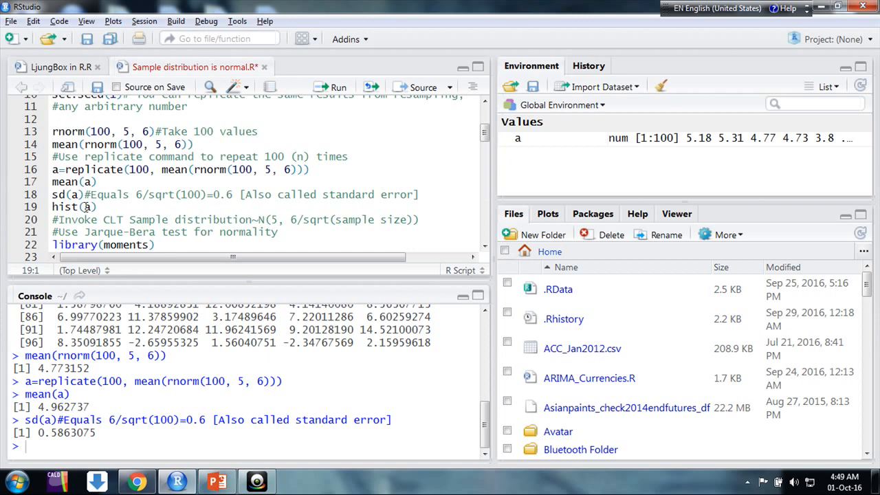
- Plot hist(a), load moments, and run jarque.test(a), highlighting p-value 0.7667
{"action": "left_click", "coordinate": [52, 207]}
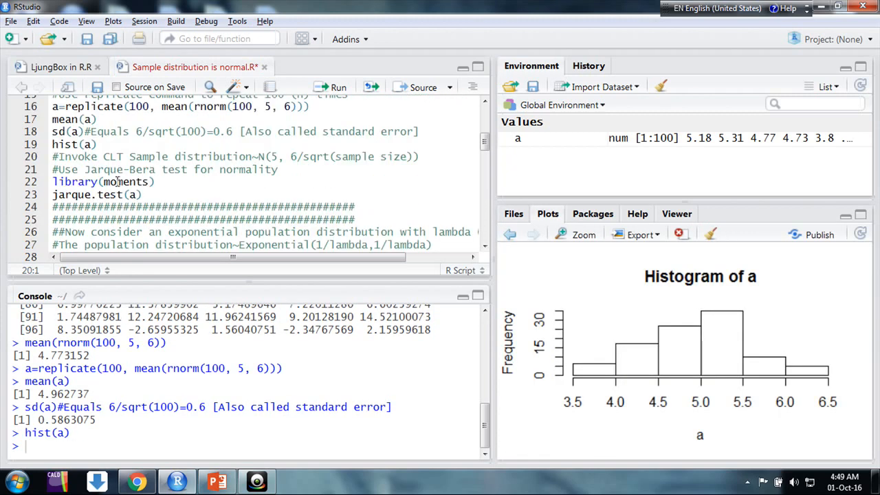
{"action": "left_click", "coordinate": [119, 181]}
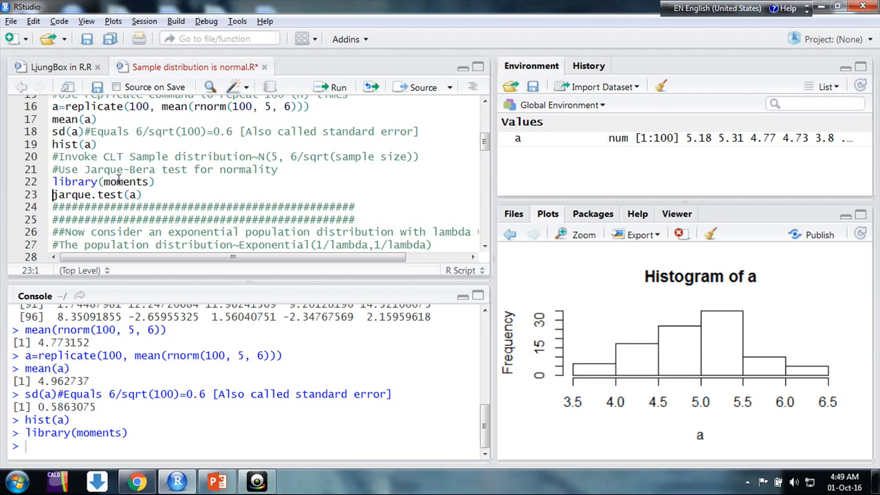
{"action": "left_click", "coordinate": [337, 87]}
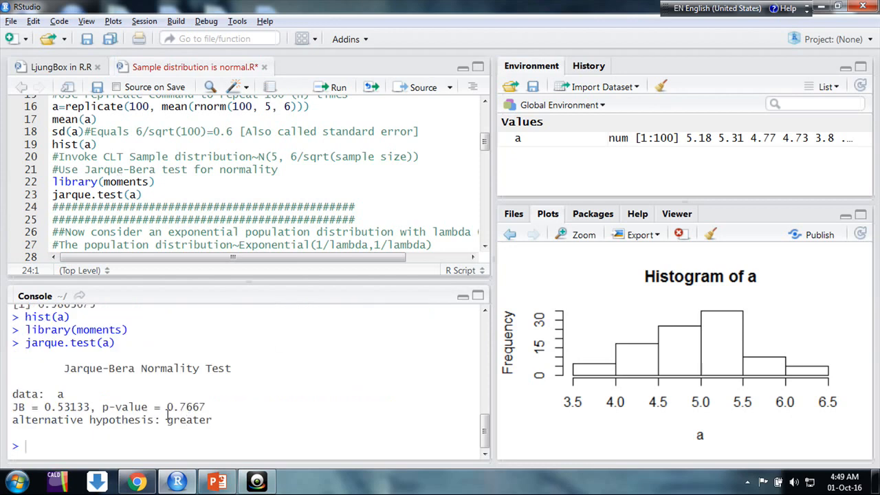
{"action": "double_click", "coordinate": [185, 406]}
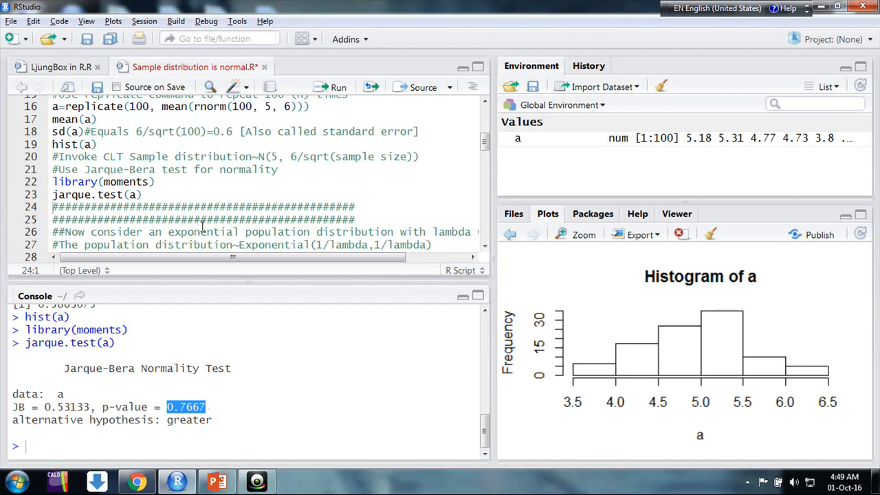
- Run the exponential section with rate = 0.2, giving Jarque-Bera p-value 0.4499
{"action": "scroll", "scroll_direction": "down", "scroll_amount": 3}
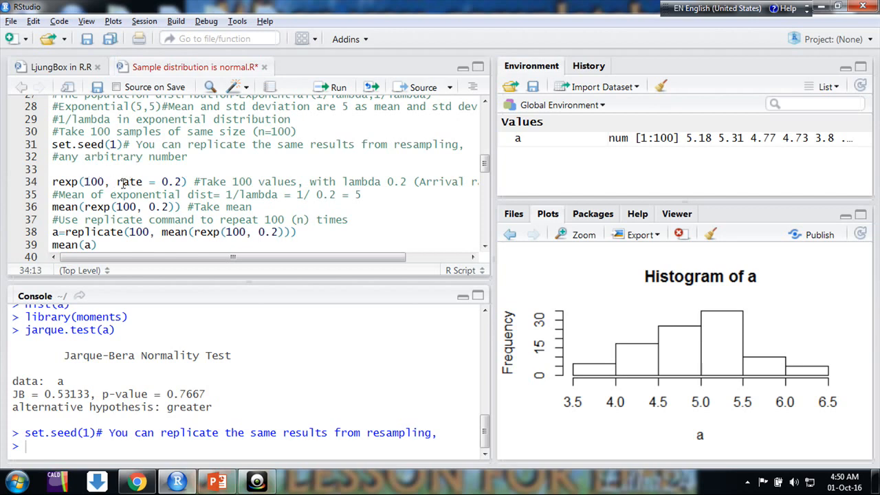
{"action": "left_click_drag", "start_coordinate": [116, 181], "coordinate": [183, 181]}
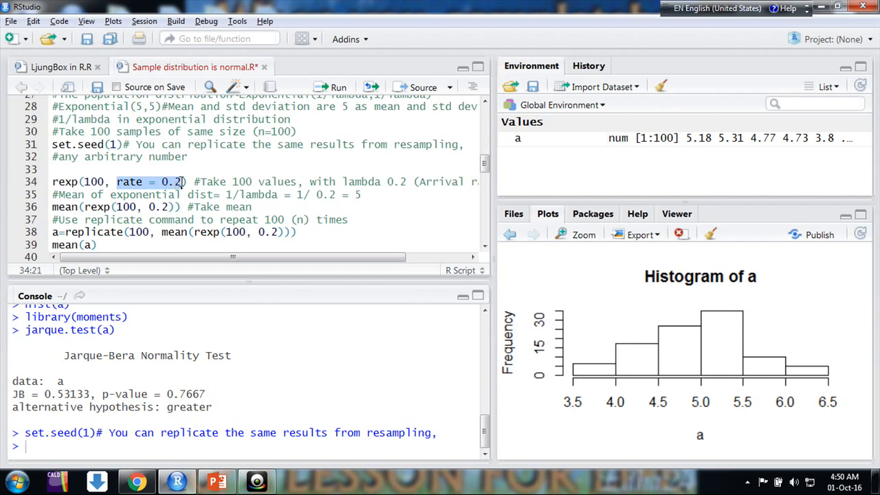
{"action": "scroll", "scroll_direction": "down", "scroll_amount": 3}
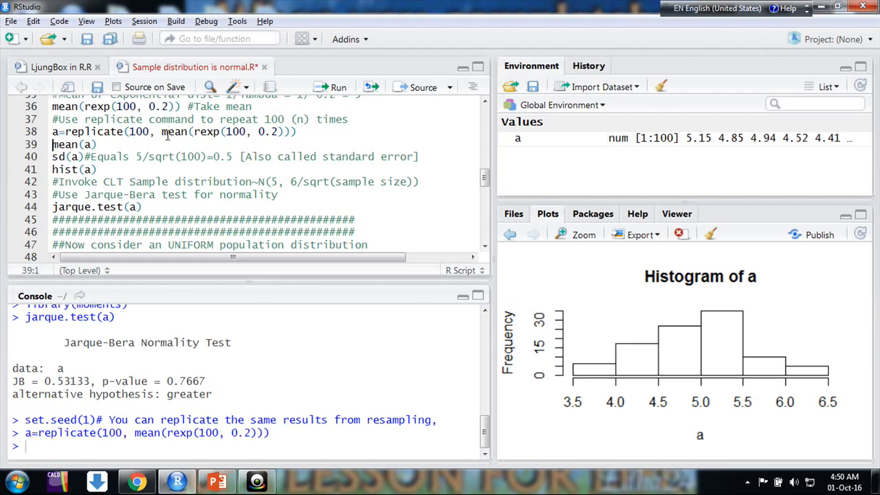
{"action": "mouse_move", "coordinate": [128, 144]}
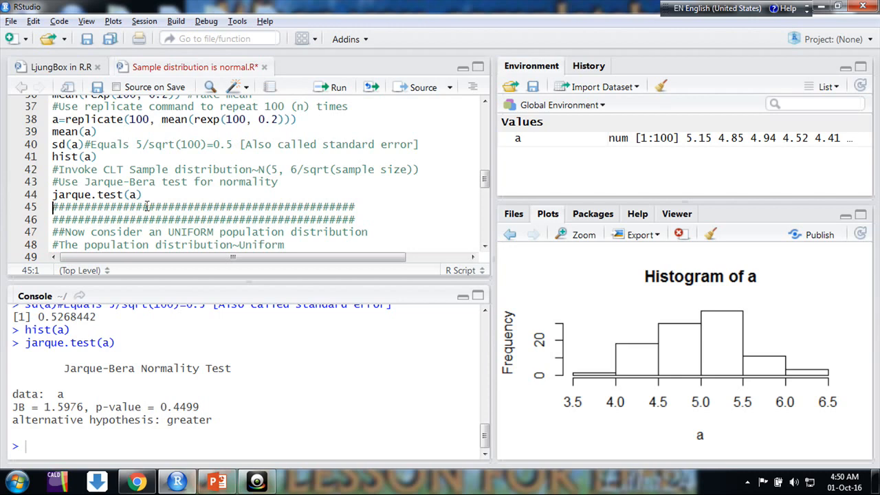
- Run the uniform section: sd 0.0283, new histogram, Jarque-Bera p-value 0.5602
{"action": "scroll", "scroll_direction": "down", "scroll_amount": 3}
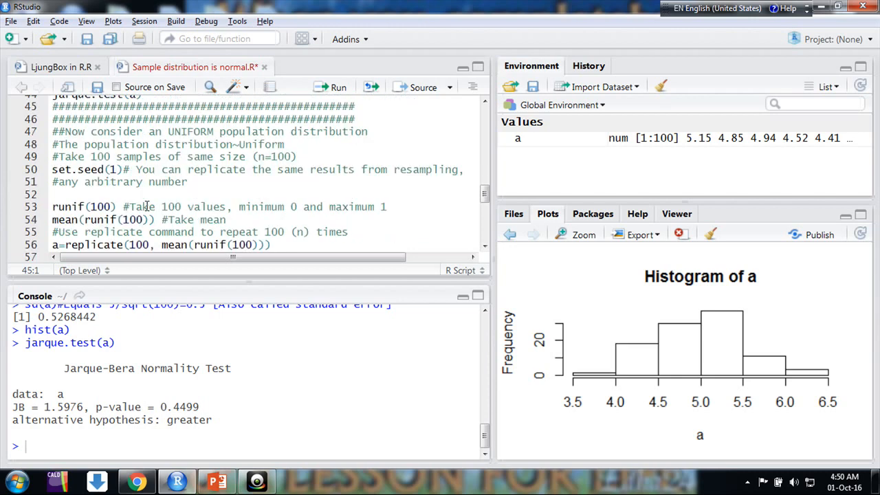
{"action": "left_click", "coordinate": [137, 169]}
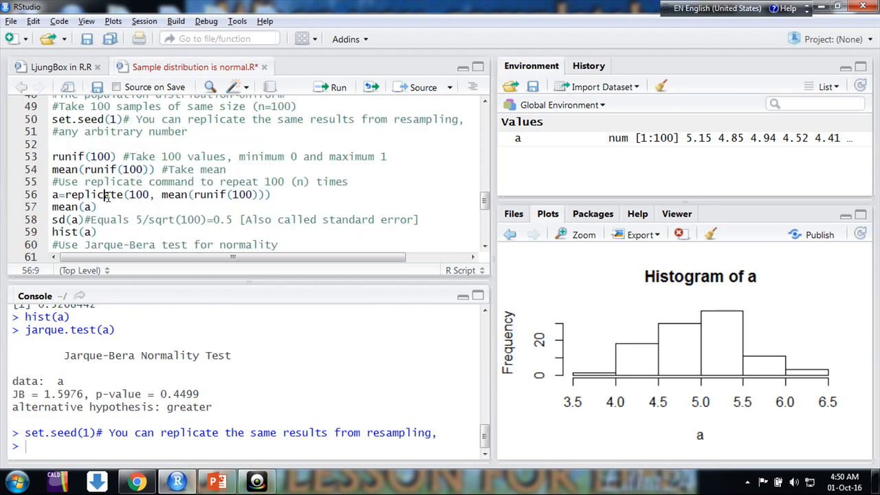
{"action": "left_click", "coordinate": [195, 194]}
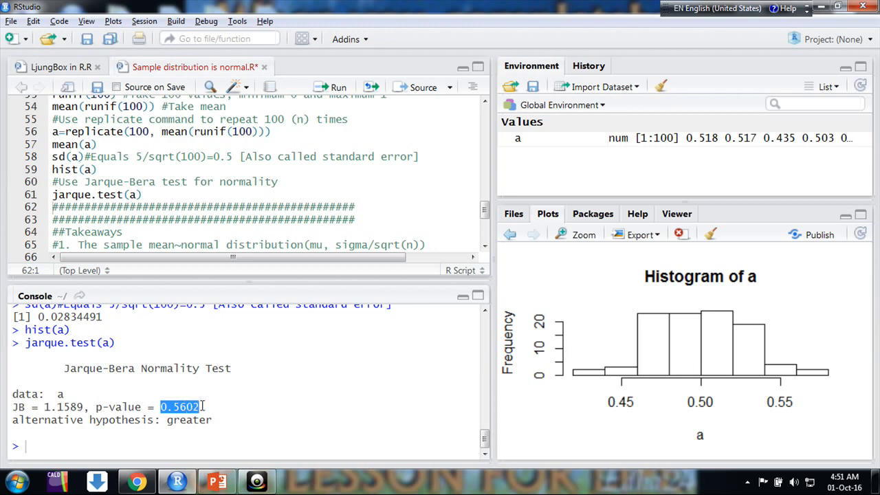
{"action": "left_click", "coordinate": [200, 220]}
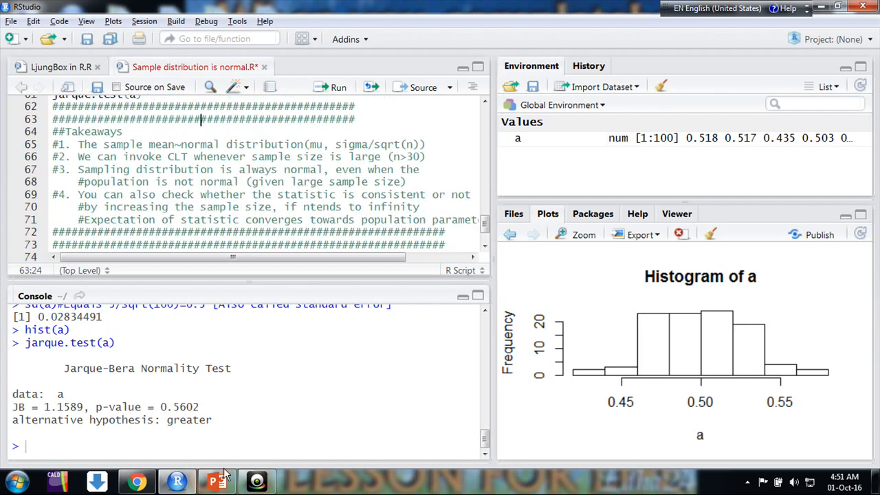
{"action": "left_click", "coordinate": [217, 480]}
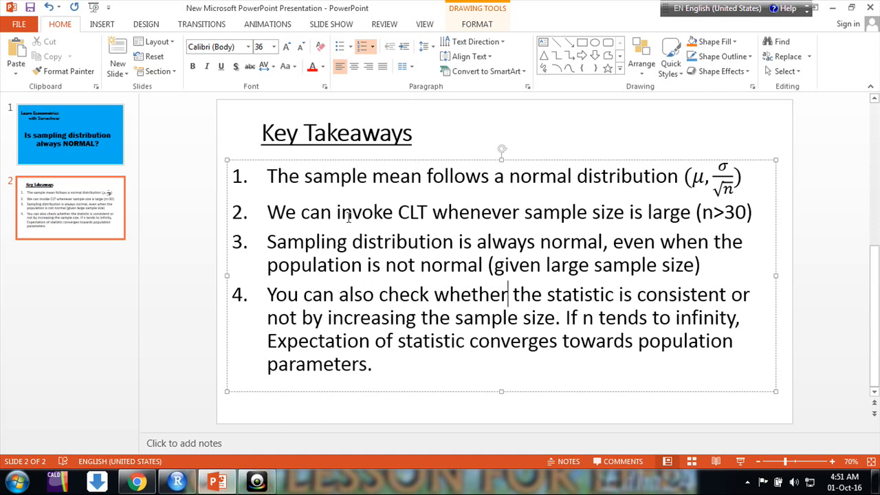
{"action": "mouse_move", "coordinate": [429, 263]}
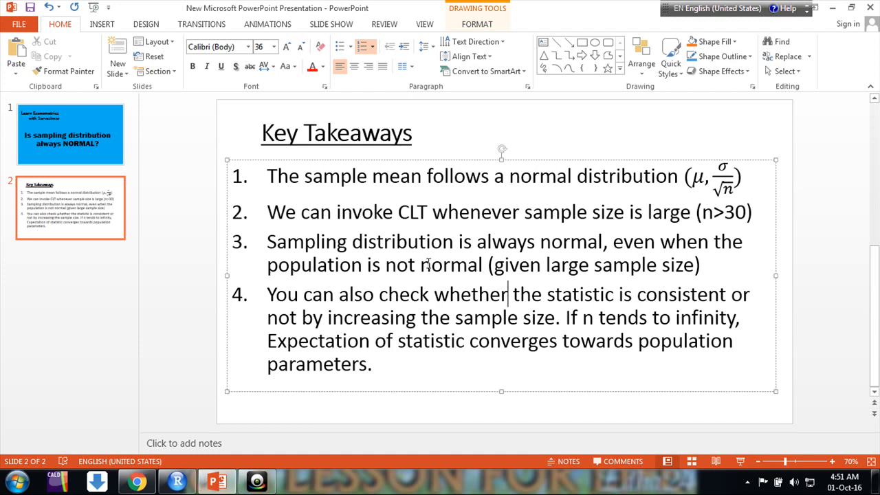
{"action": "mouse_move", "coordinate": [436, 261]}
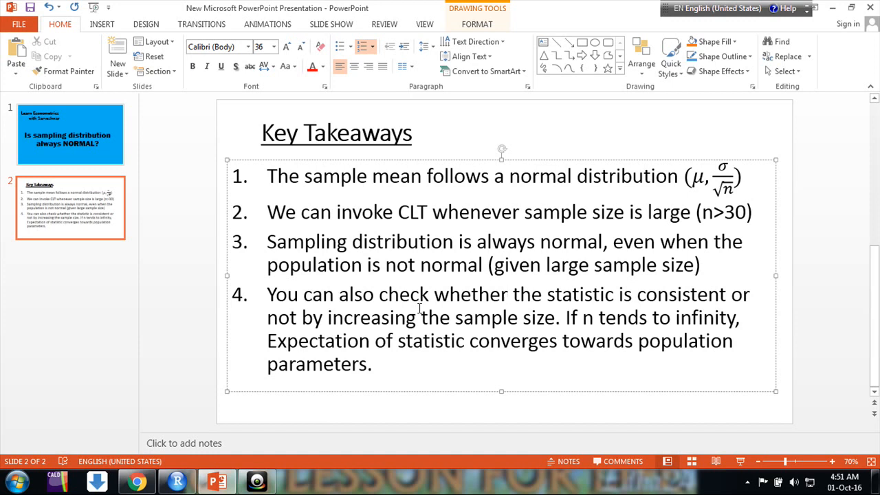
{"action": "left_click", "coordinate": [506, 294]}
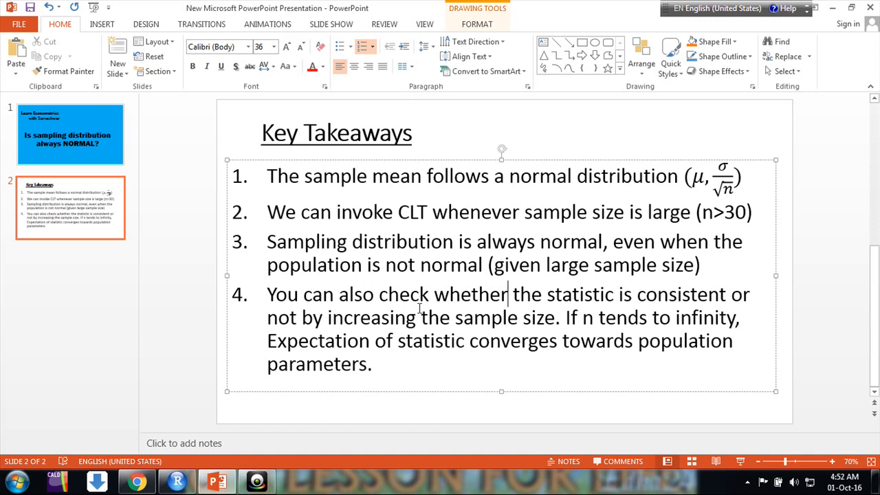
{"action": "mouse_move", "coordinate": [327, 424]}
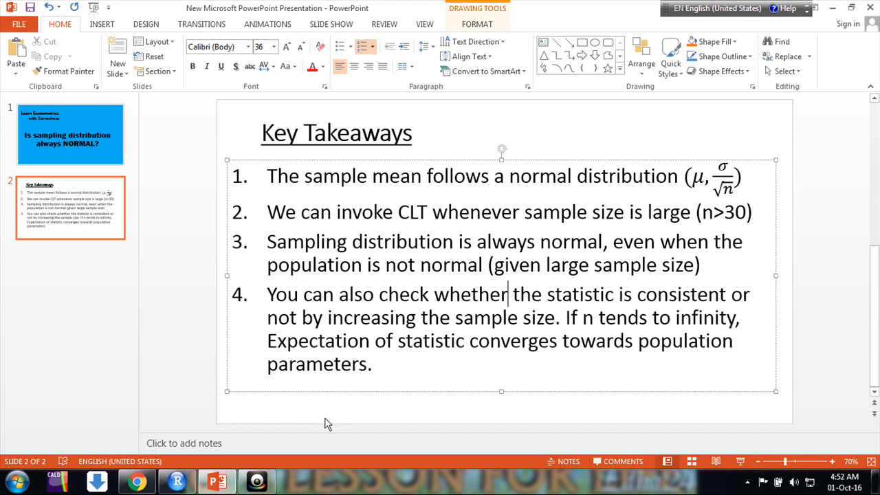